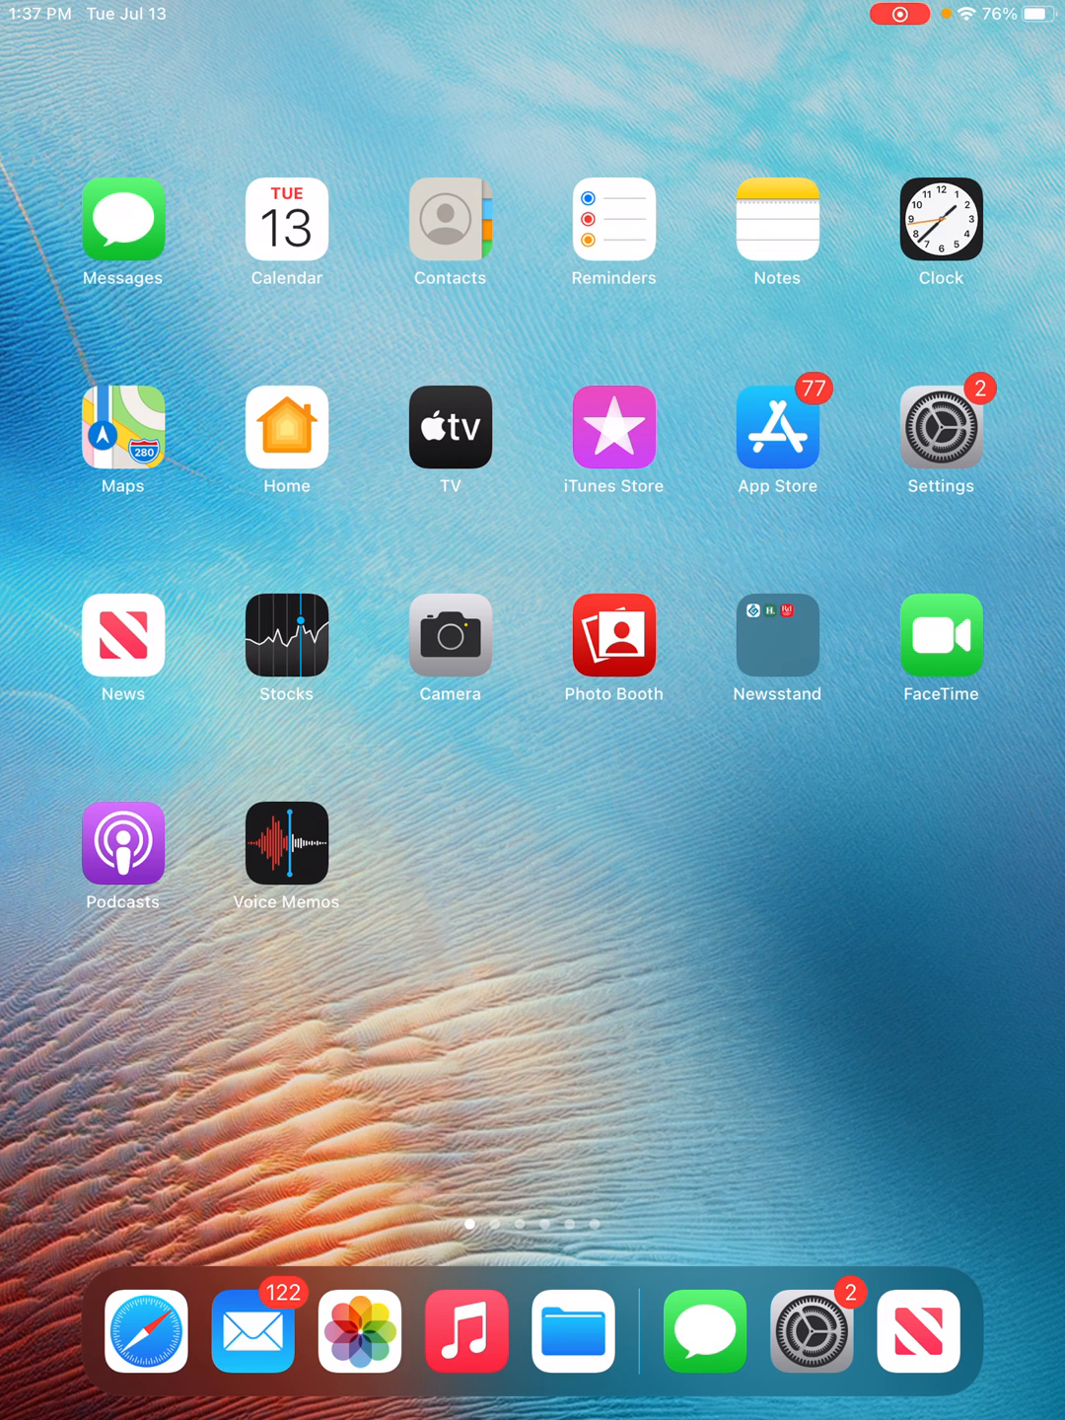
- Launch Settings from the home screen and go to the Safari settings page
{"action": "left_click", "coordinate": [941, 428]}
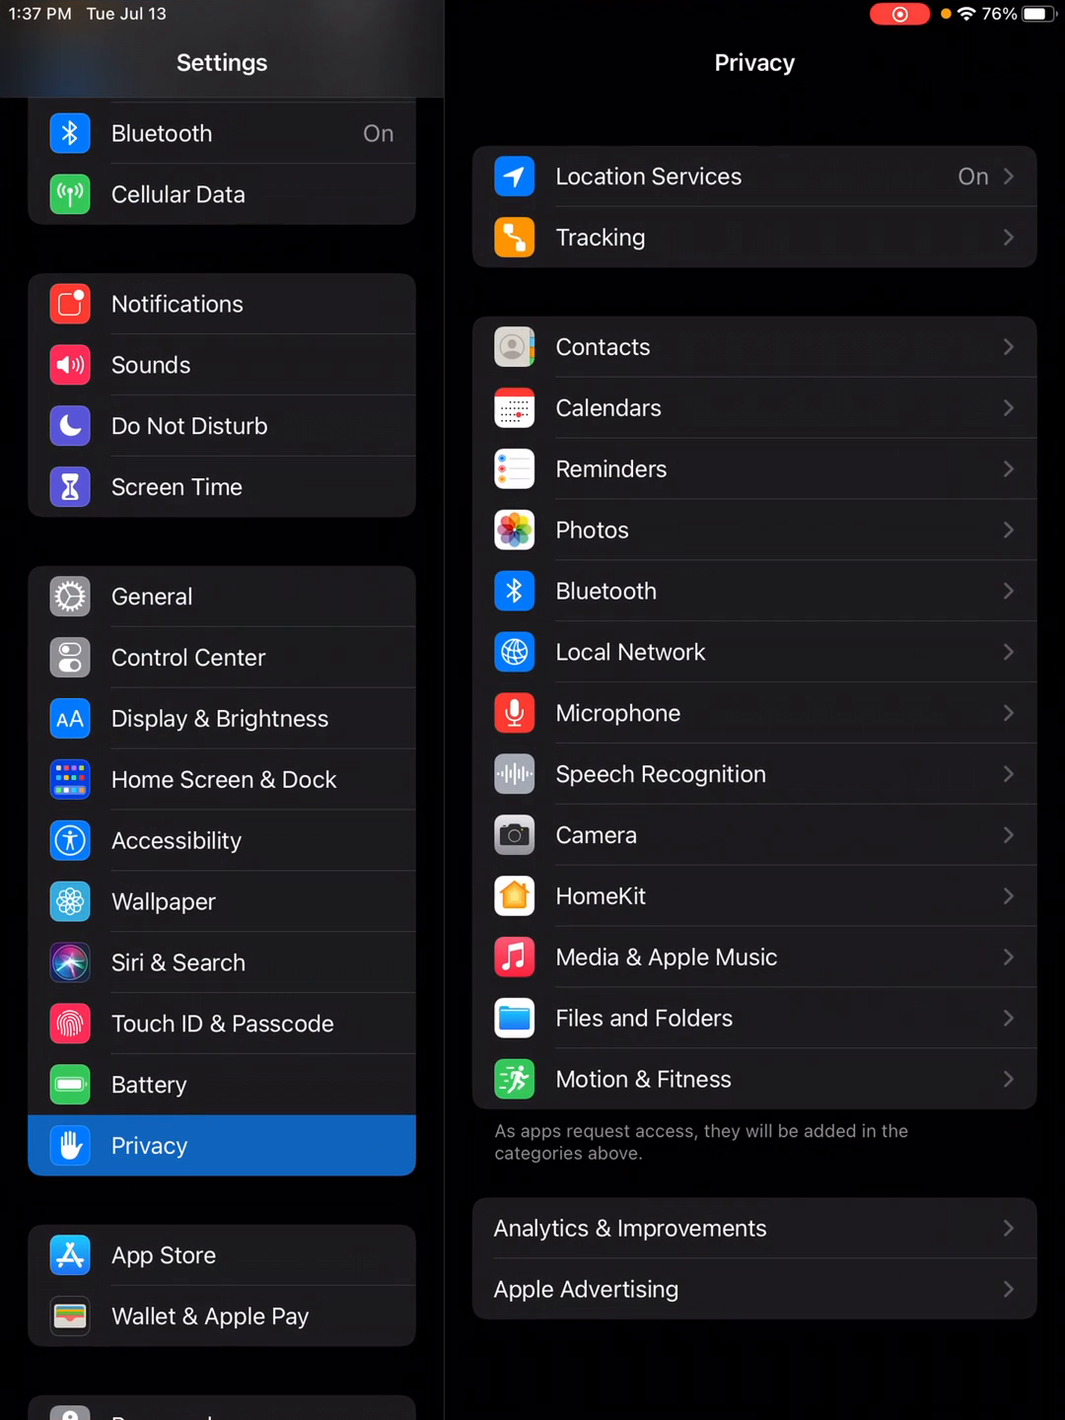
{"action": "scroll", "scroll_direction": "down", "scroll_amount": 3}
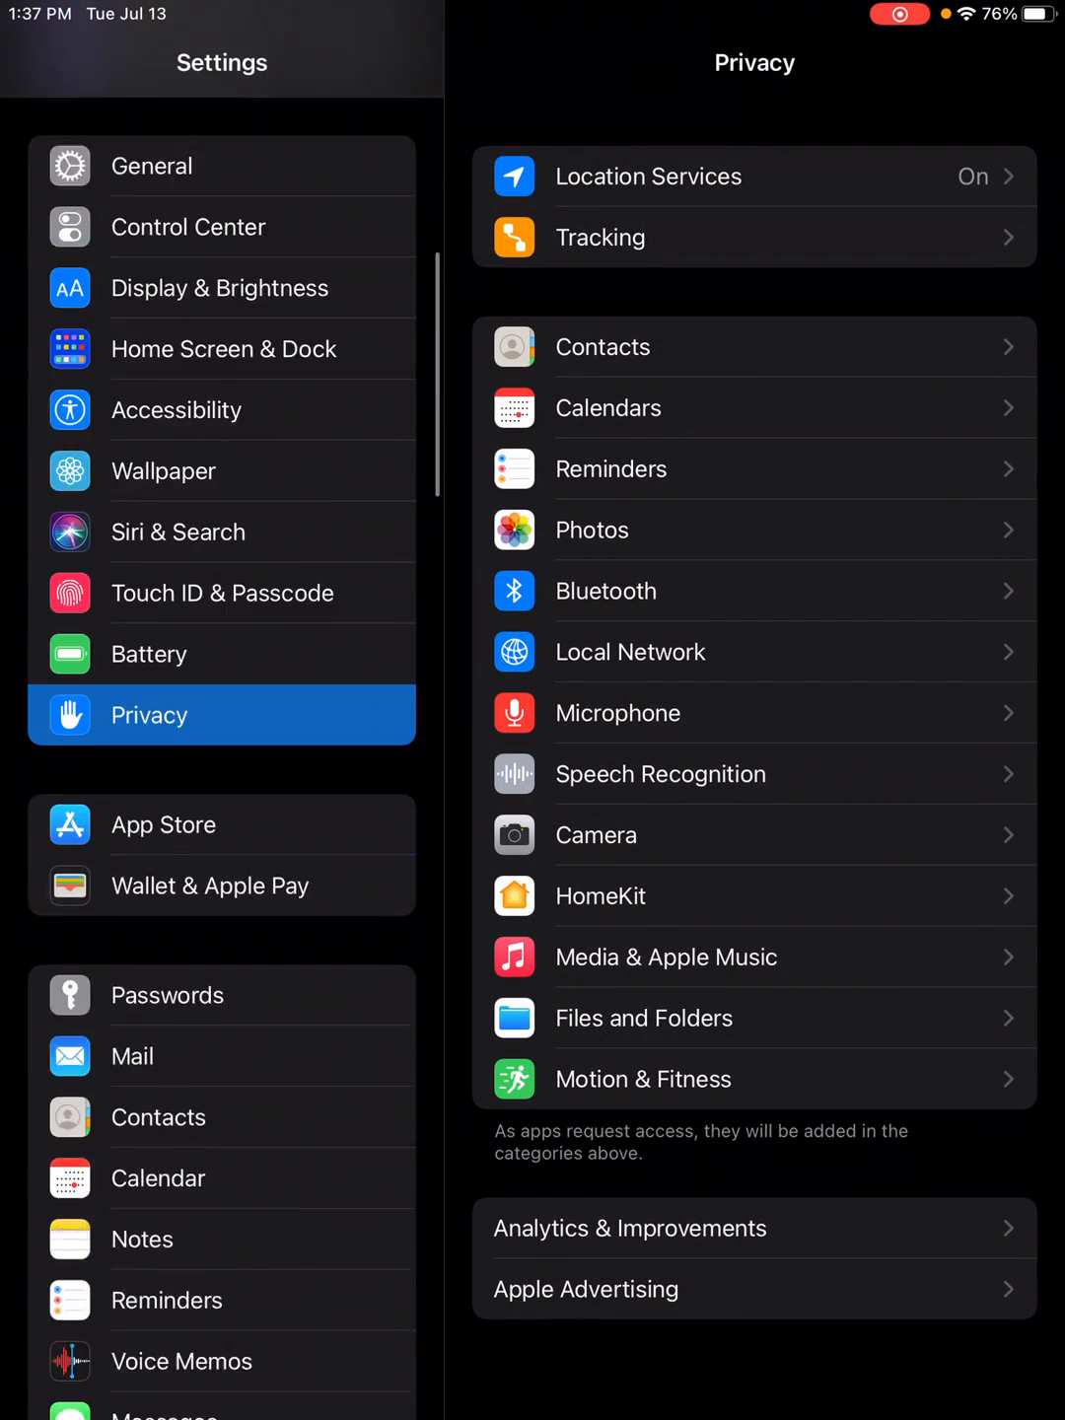
{"action": "scroll", "scroll_direction": "down", "scroll_amount": 3}
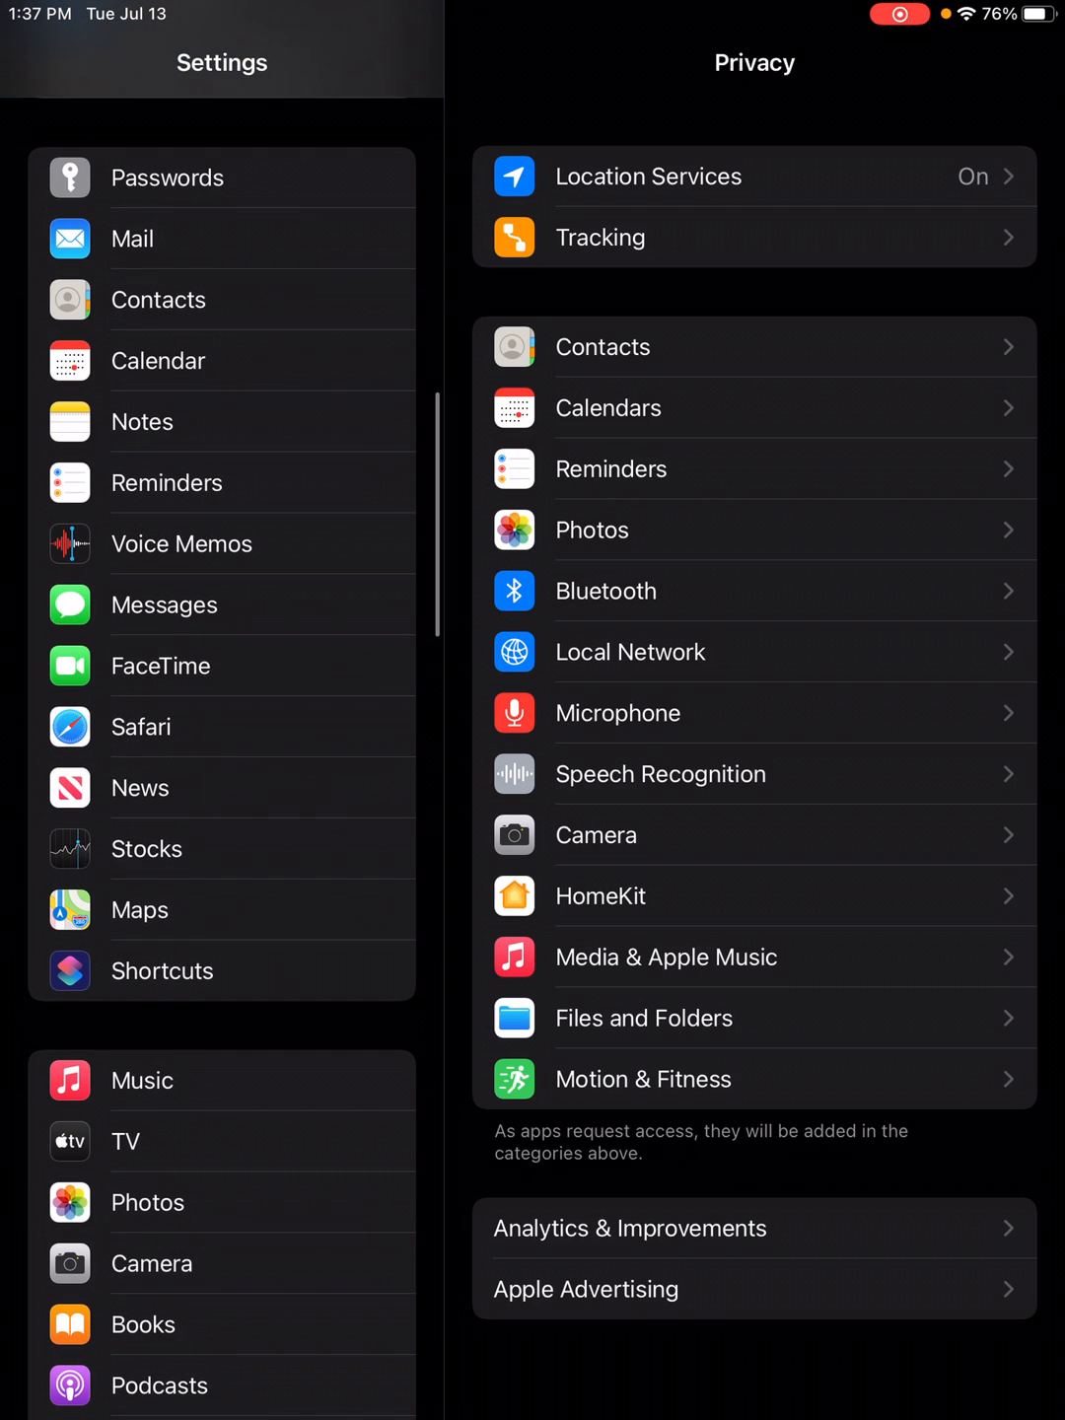
{"action": "left_click", "coordinate": [142, 726]}
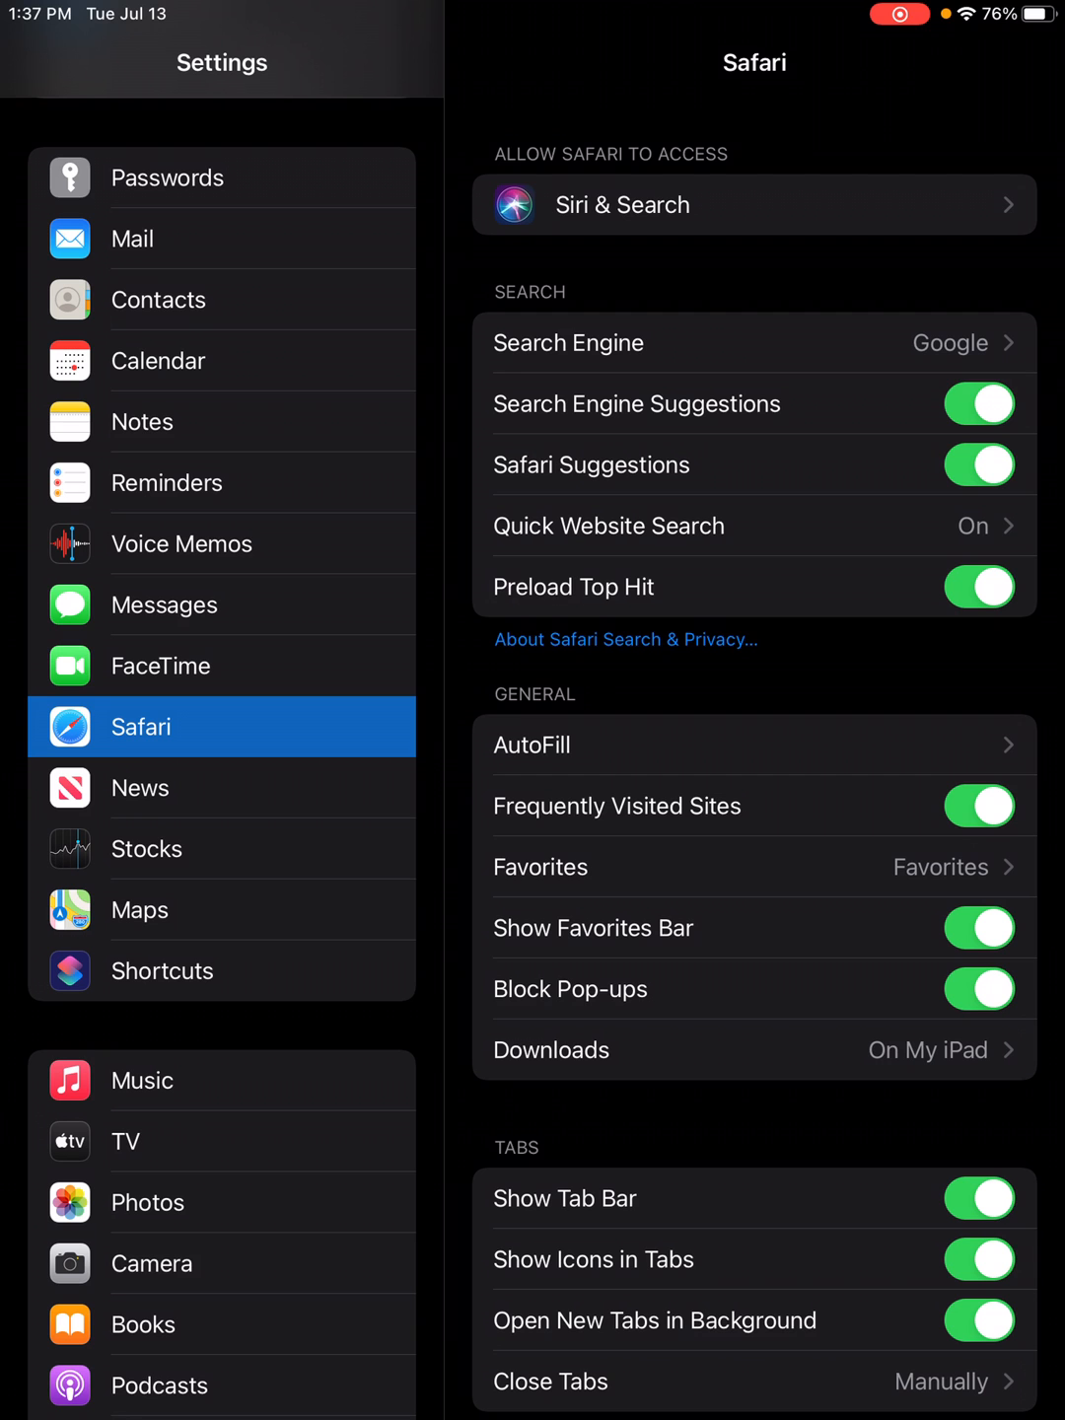
- Scroll Safari settings down to Privacy & Security and Clear History and Website Data
{"action": "scroll", "scroll_direction": "down", "scroll_amount": 3}
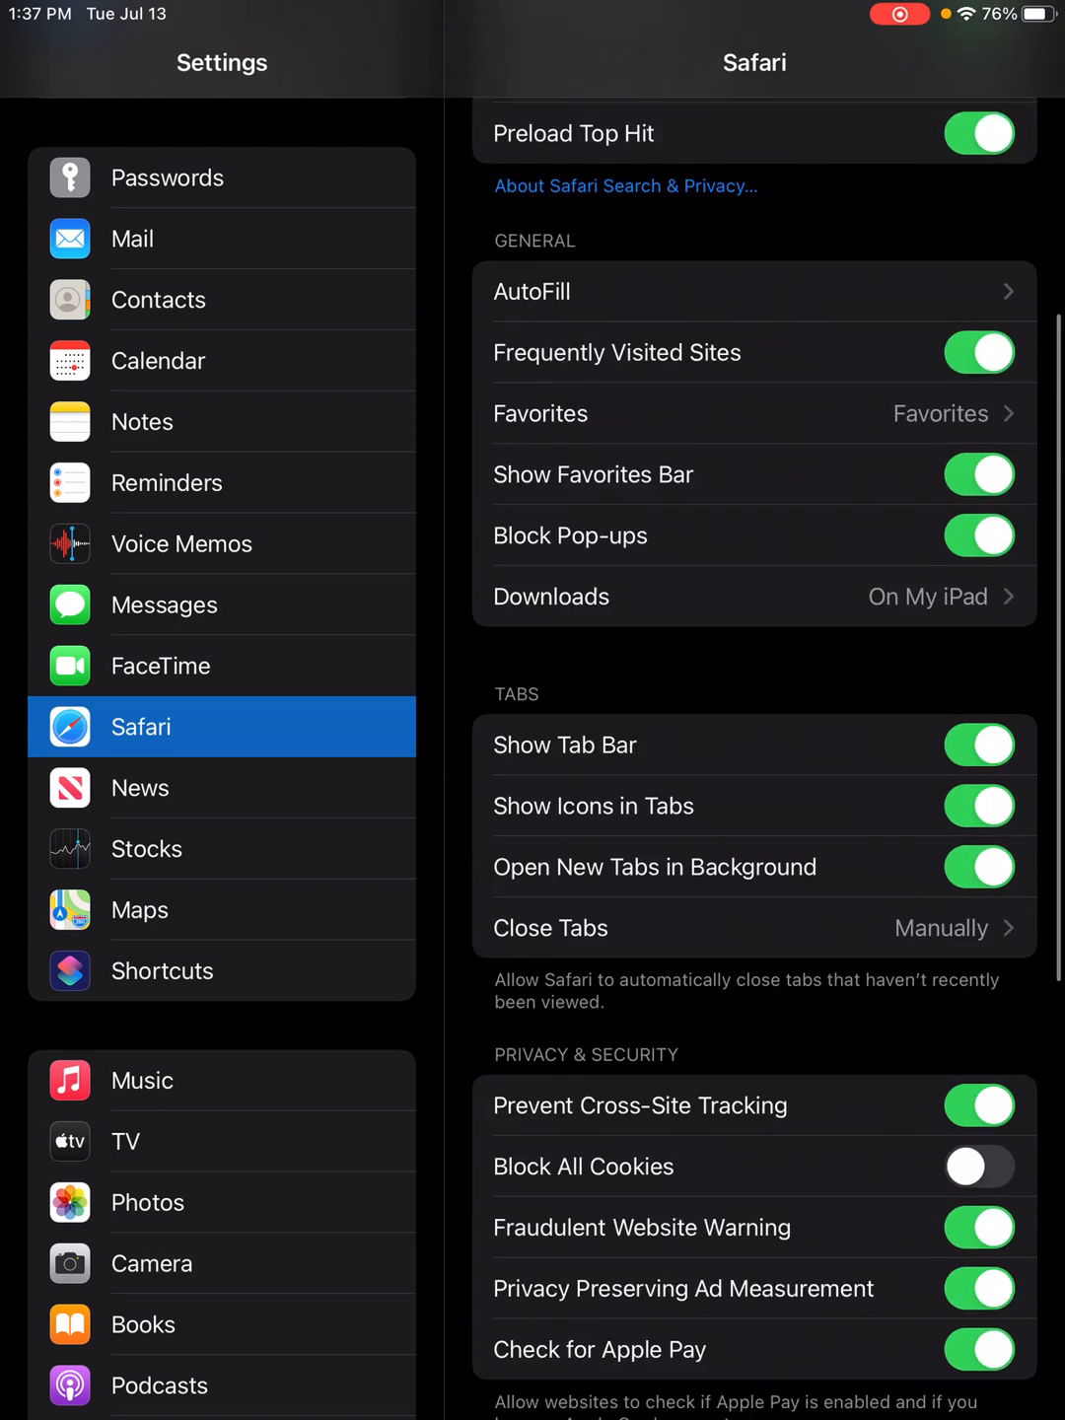
{"action": "scroll", "scroll_direction": "down", "scroll_amount": 3}
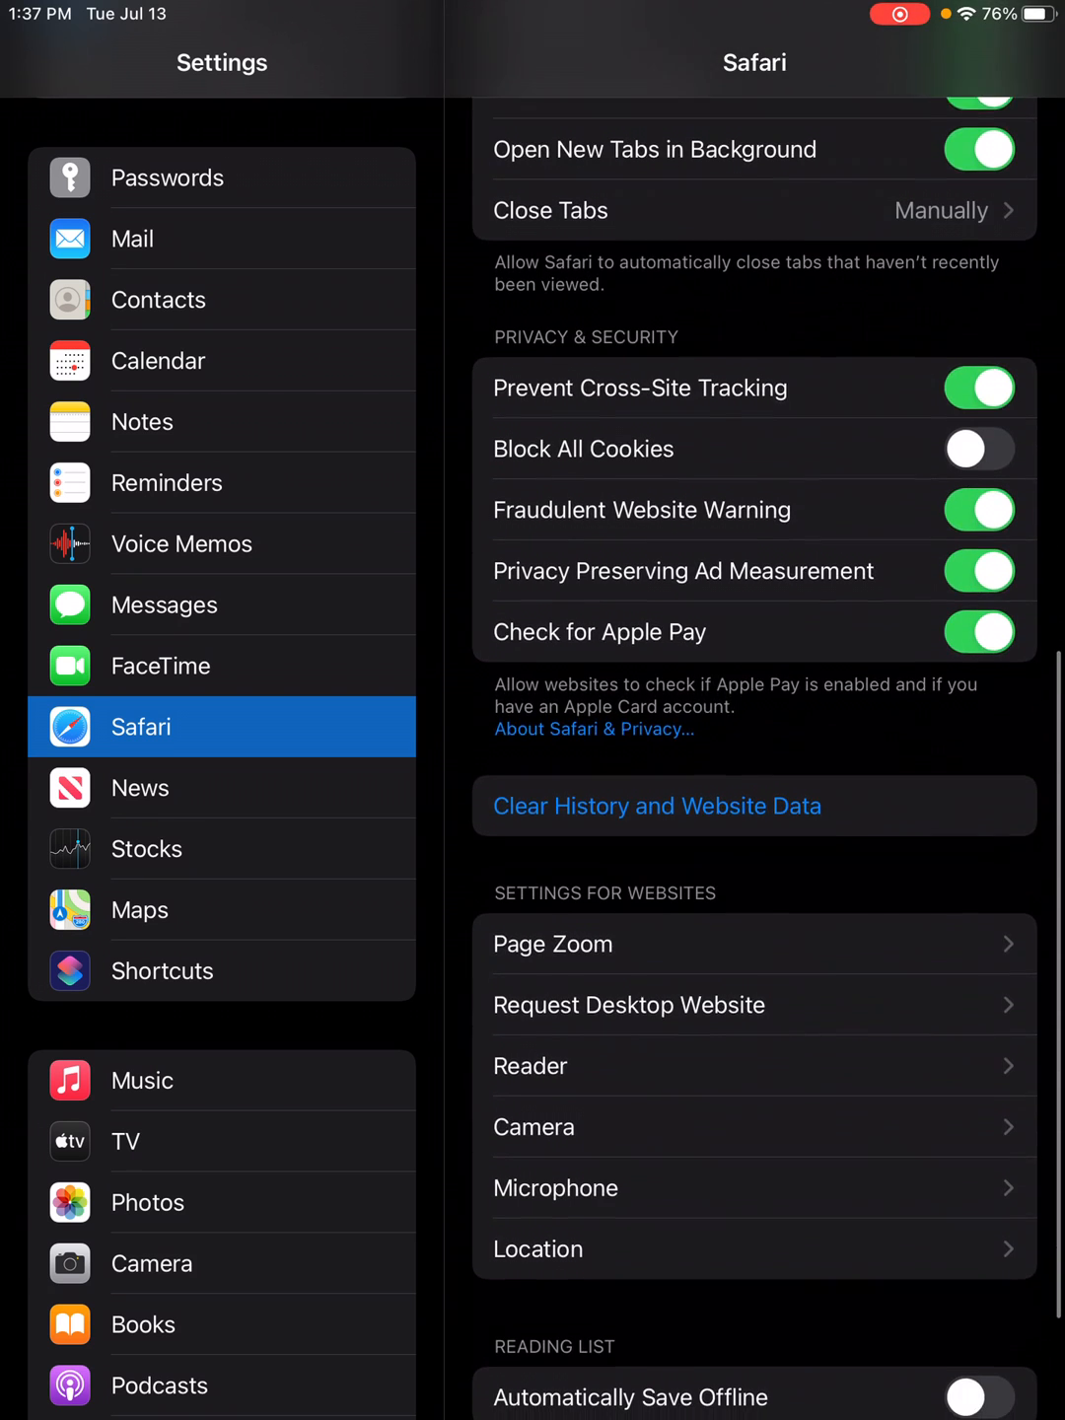
{"action": "scroll", "scroll_direction": "down", "scroll_amount": 3}
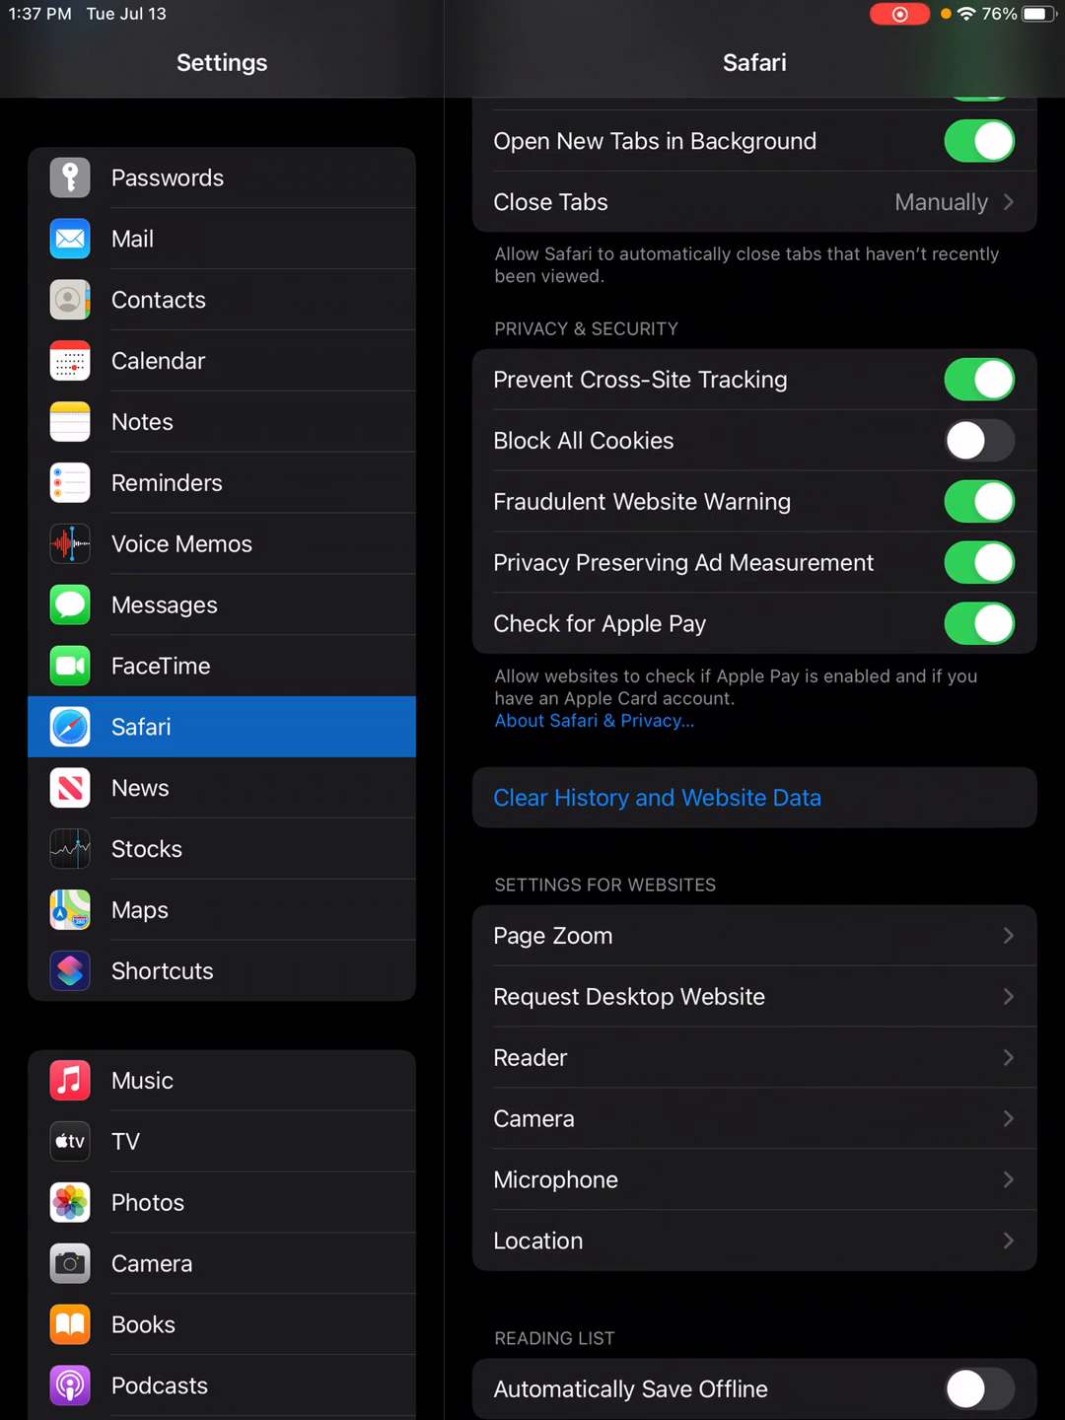
{"action": "scroll", "scroll_direction": "down", "scroll_amount": 3}
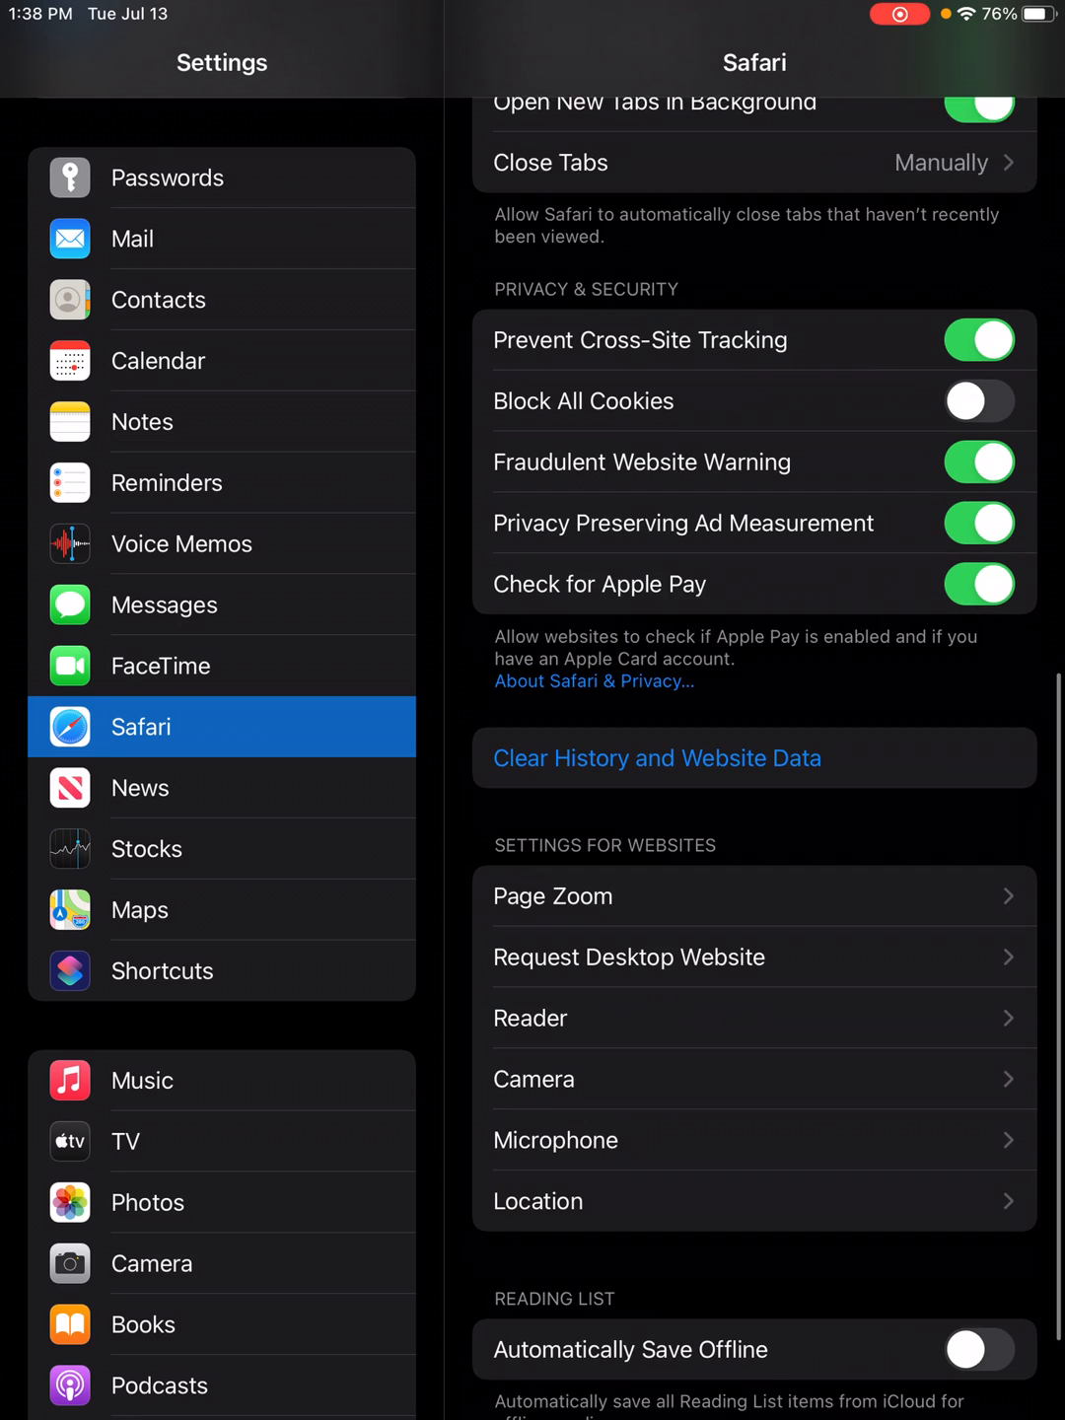
{"action": "scroll", "scroll_direction": "down", "scroll_amount": 3}
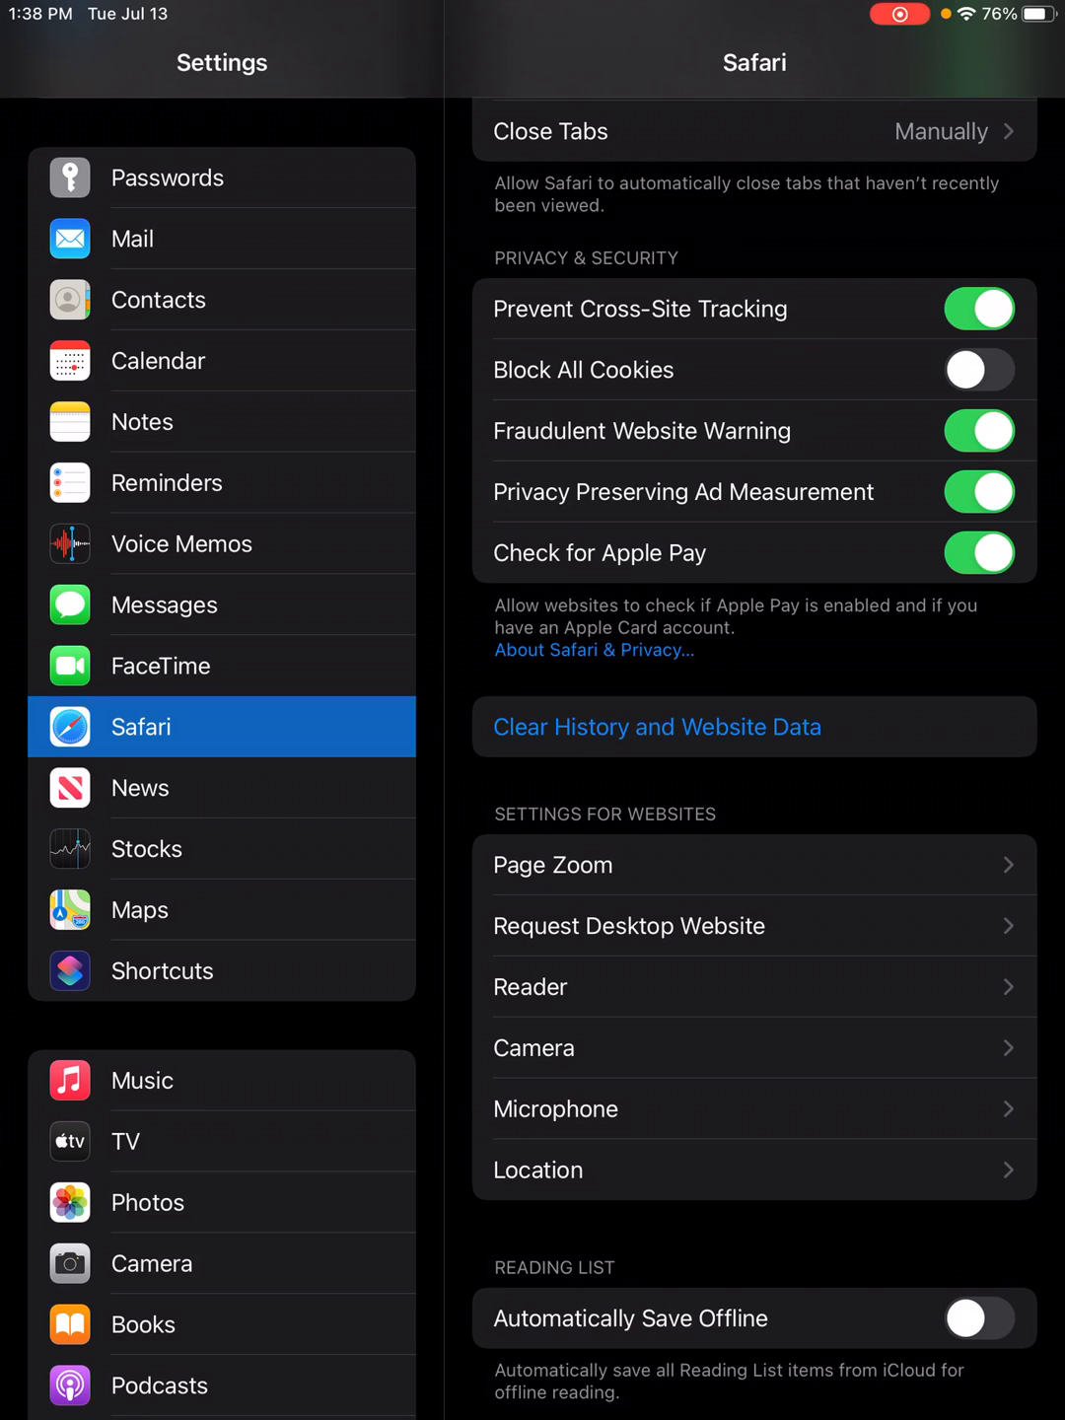
- Clear Safari's history, cookies and website data, confirming with Clear in the alert
{"action": "left_click", "coordinate": [655, 726]}
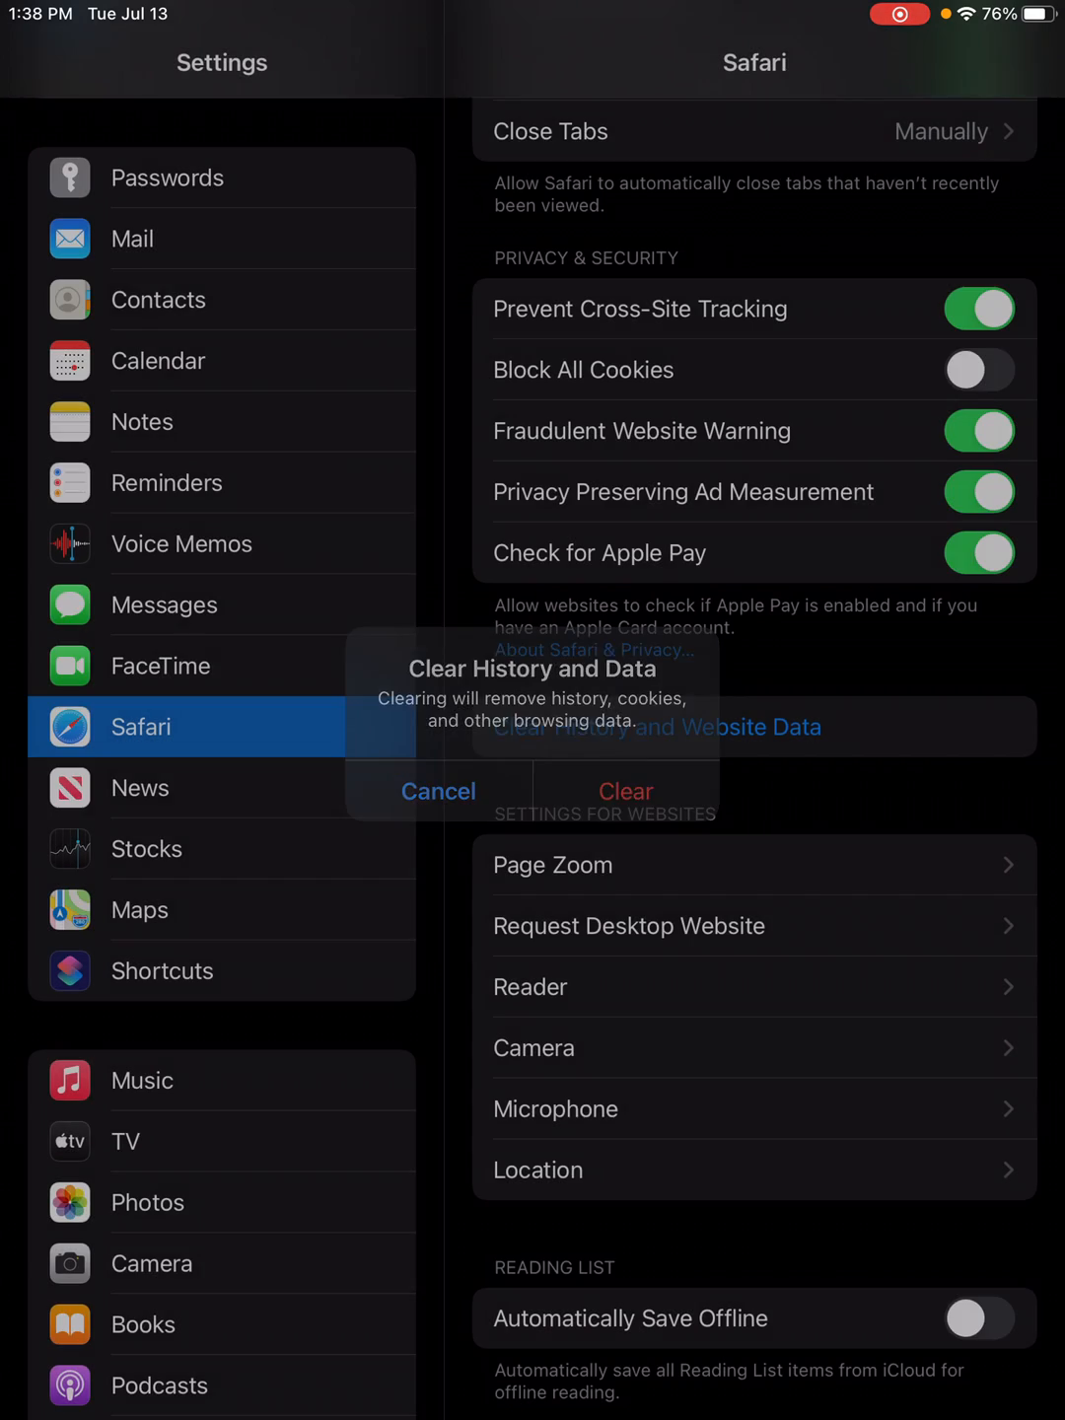
{"action": "left_click", "coordinate": [438, 791]}
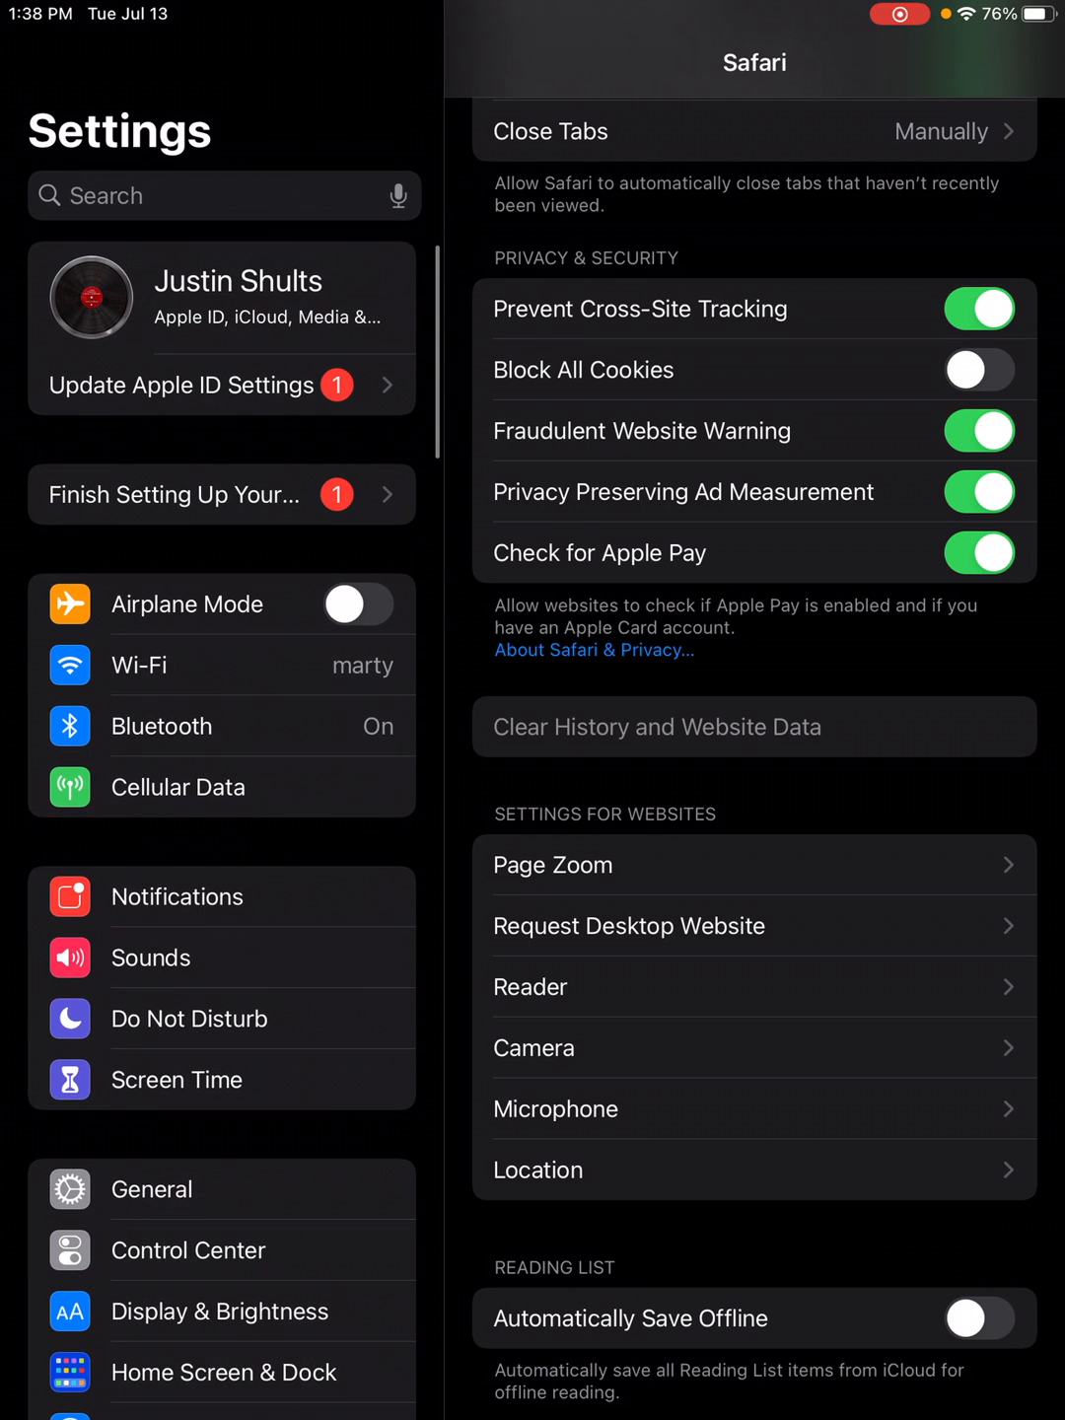
- Go to General > About to show the iPad's software version 14.6
{"action": "left_click", "coordinate": [150, 1190]}
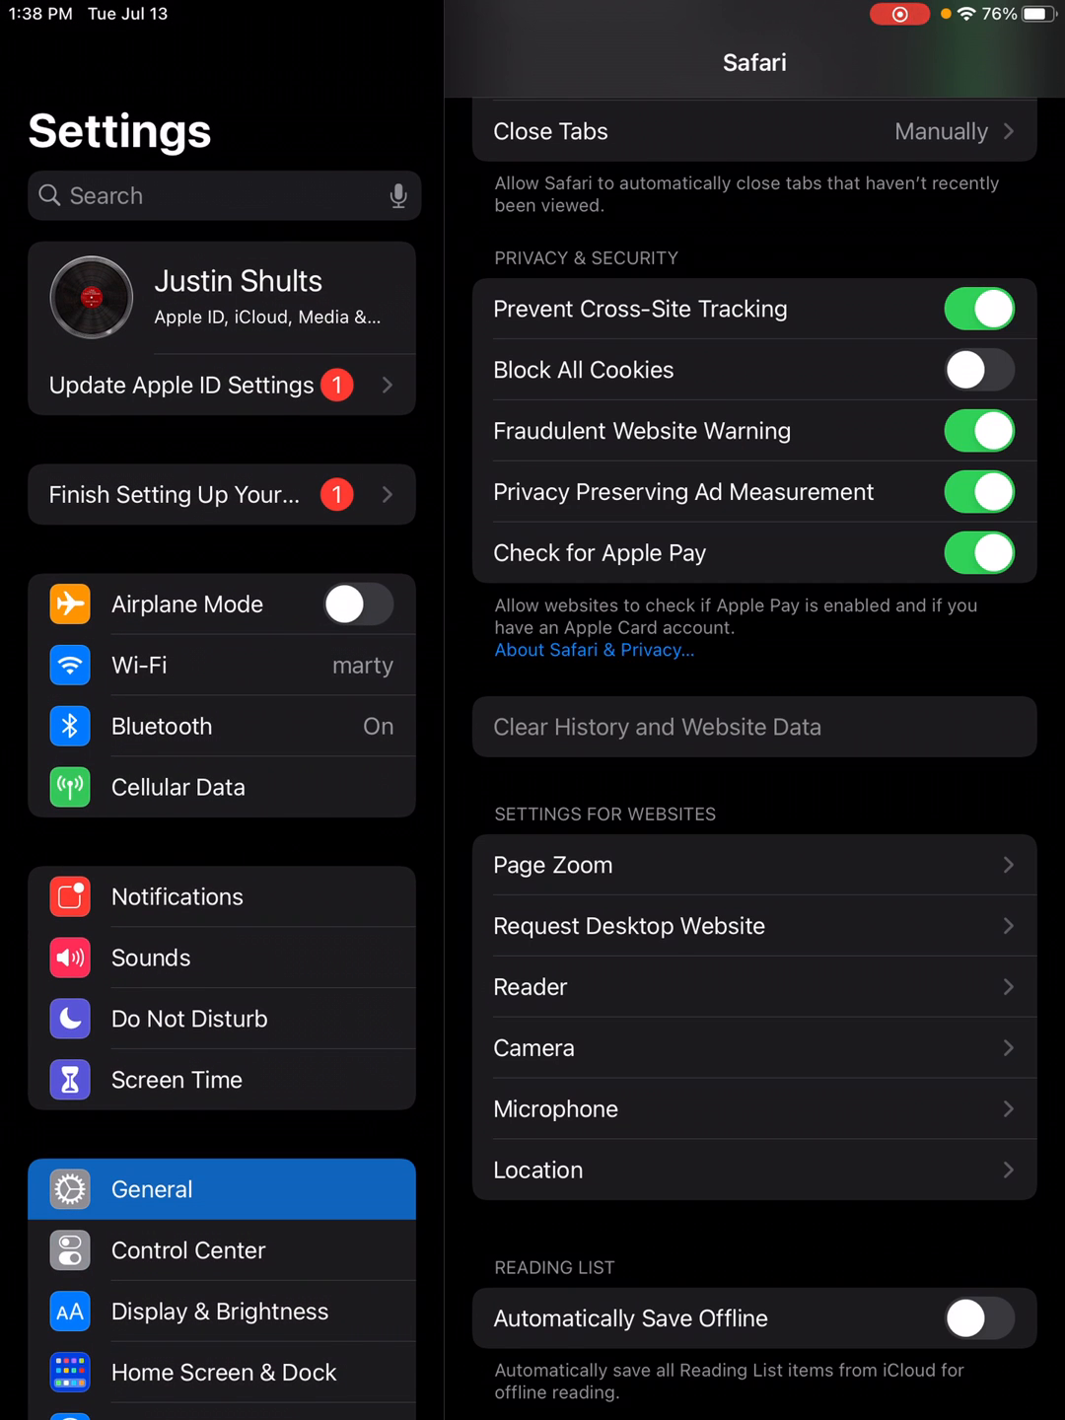
{"action": "left_click", "coordinate": [149, 1189]}
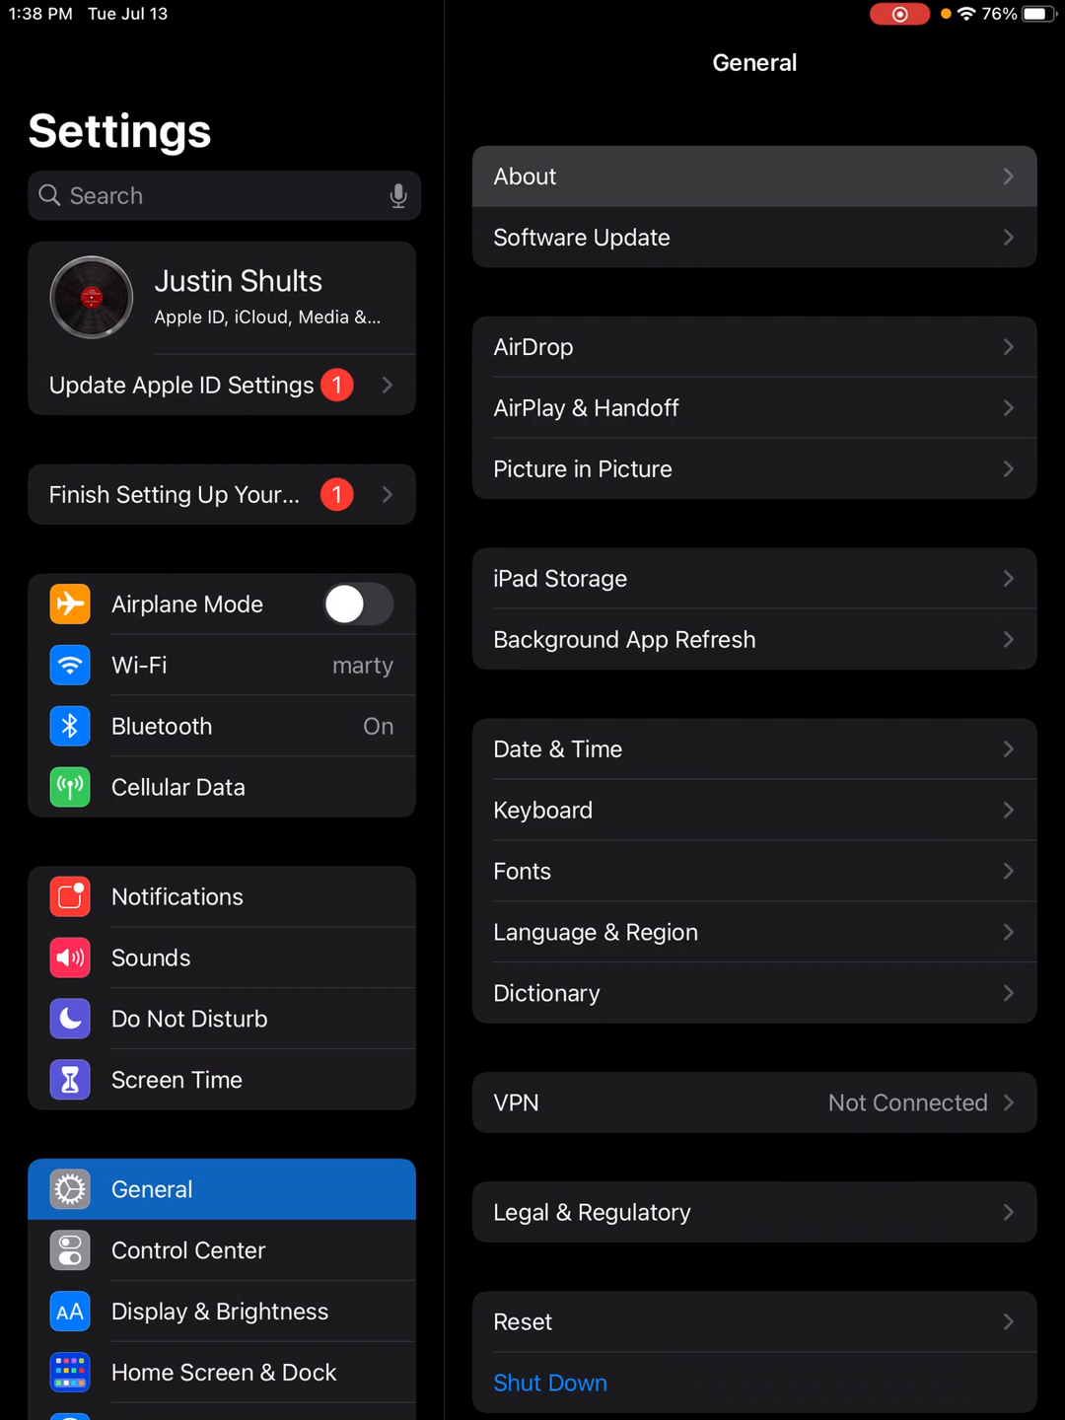
{"action": "left_click", "coordinate": [754, 177]}
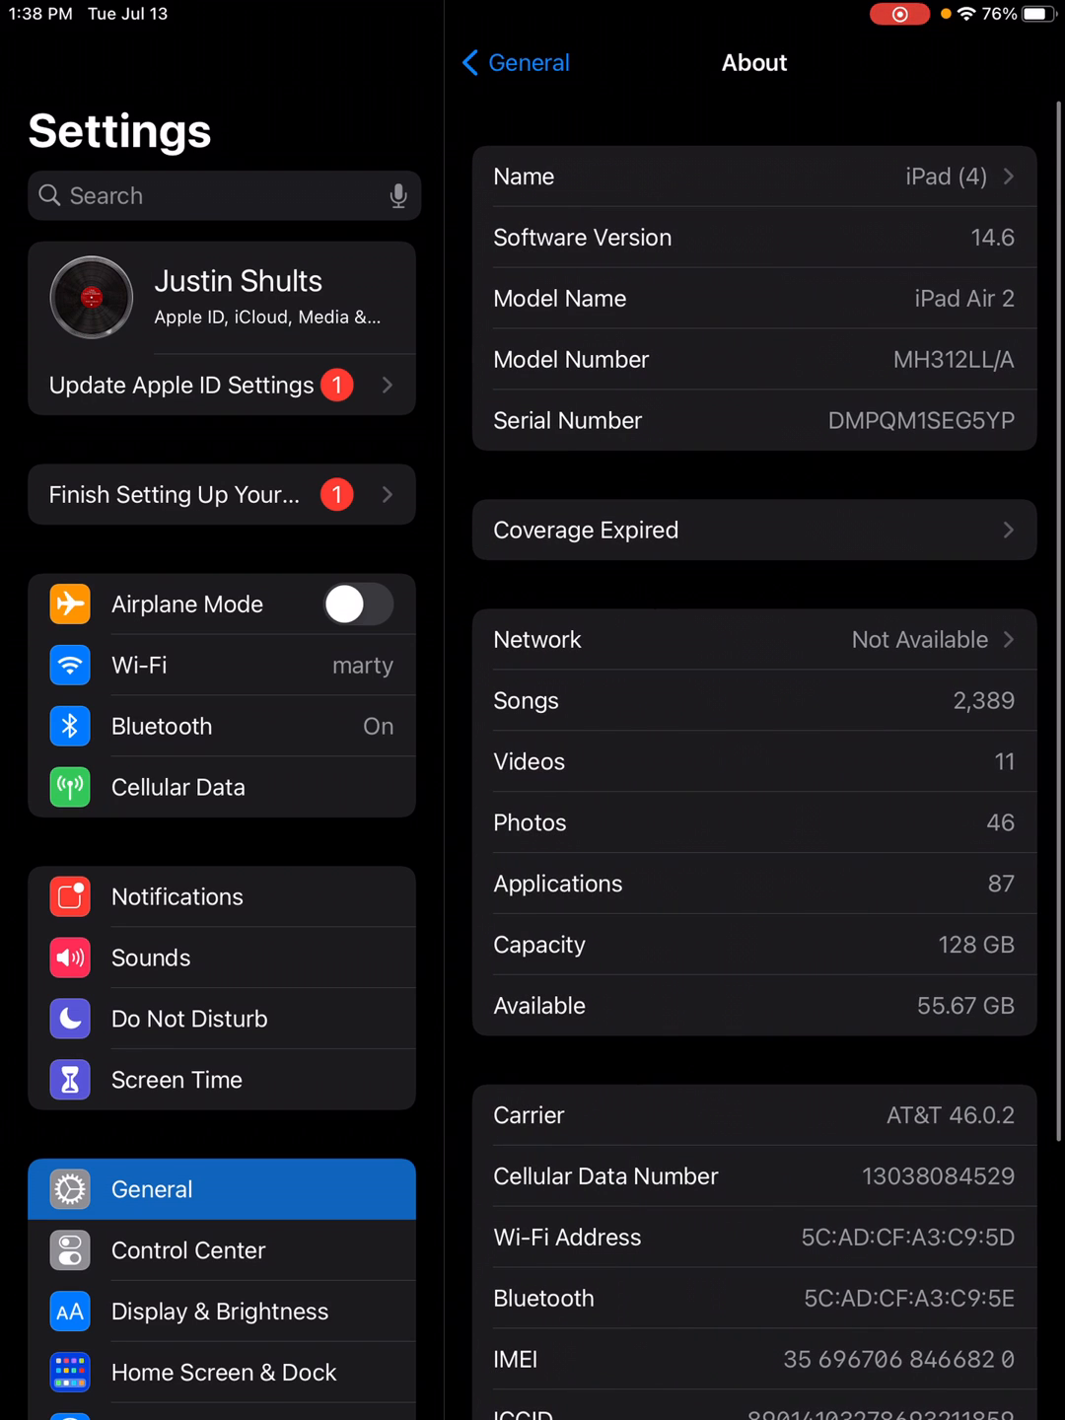